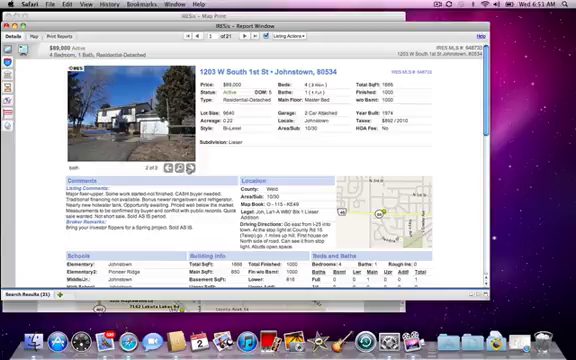
- Advance the listing's photos past the exterior shot to an interior bathroom picture
left_click(180, 160)
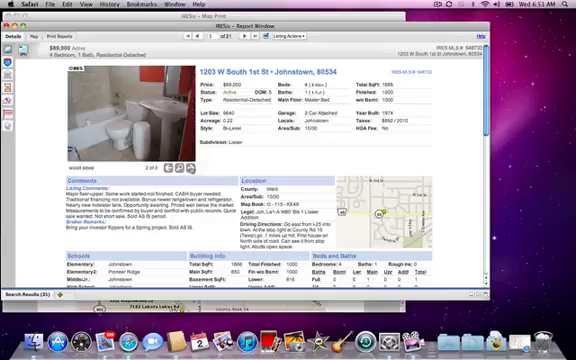
left_click(184, 160)
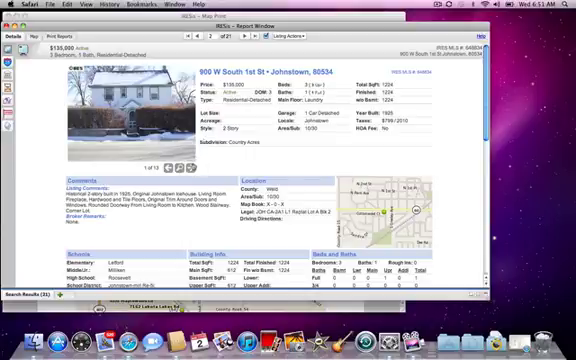
- Page through the white two-story house's photos from the front exterior into its interior rooms
left_click(184, 164)
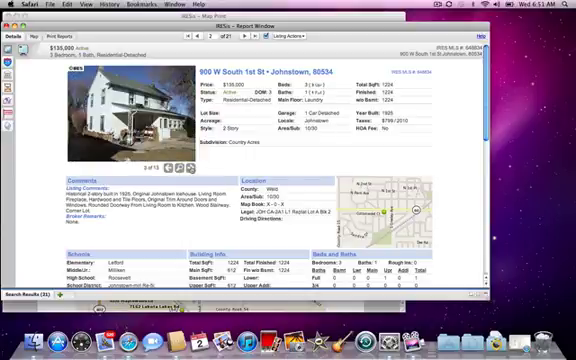
left_click(180, 160)
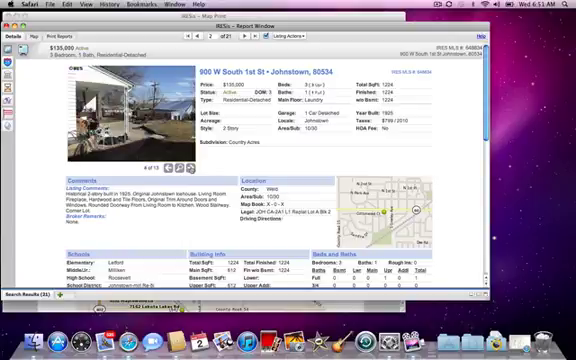
left_click(186, 156)
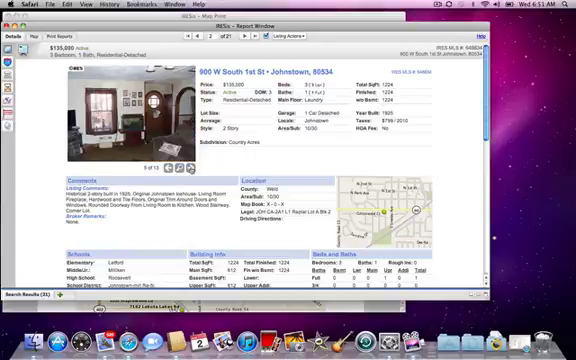
left_click(176, 160)
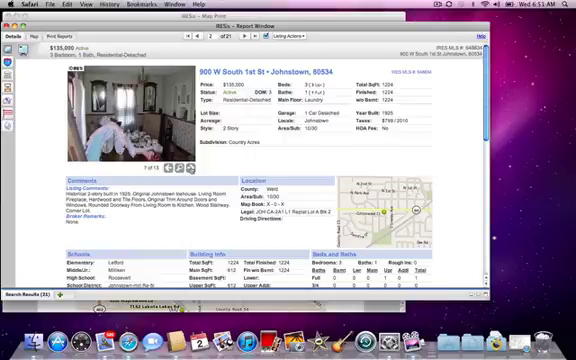
left_click(178, 162)
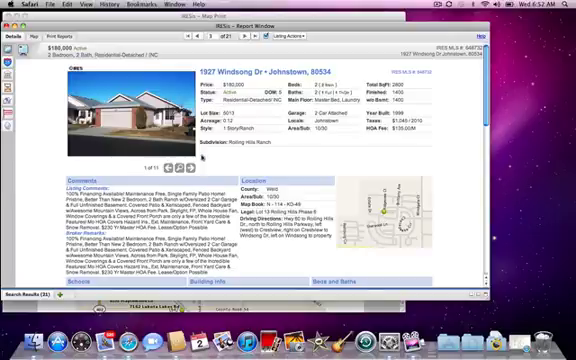
- Page through the single-story house's photos from the dining room and kitchen to the outdoor views
left_click(192, 172)
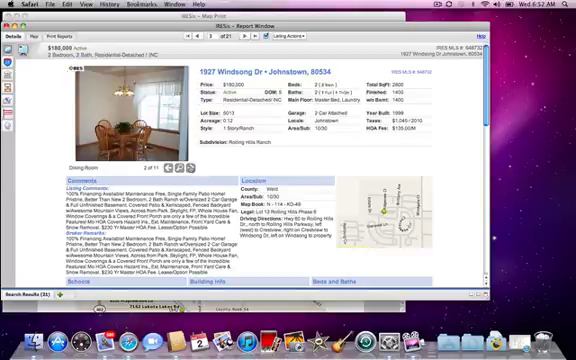
left_click(176, 160)
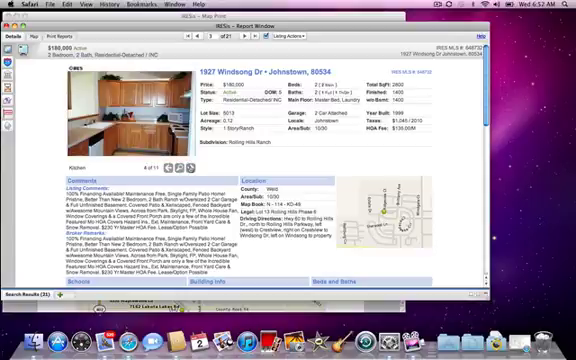
left_click(176, 164)
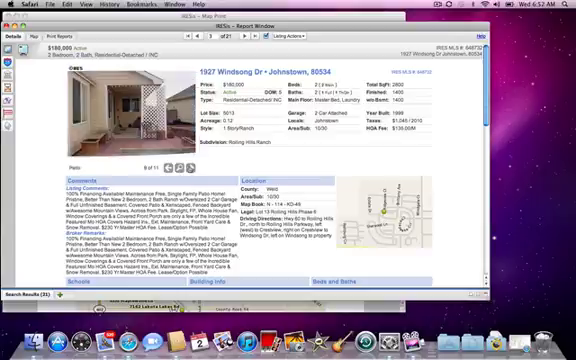
left_click(178, 166)
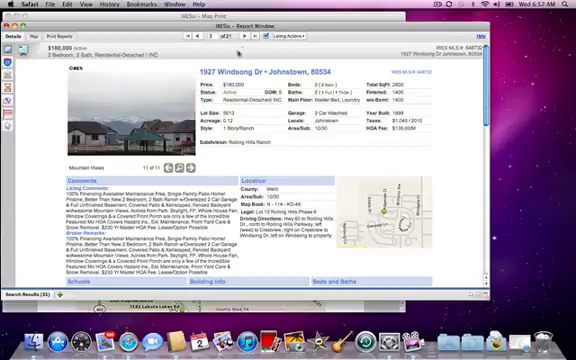
left_click(240, 36)
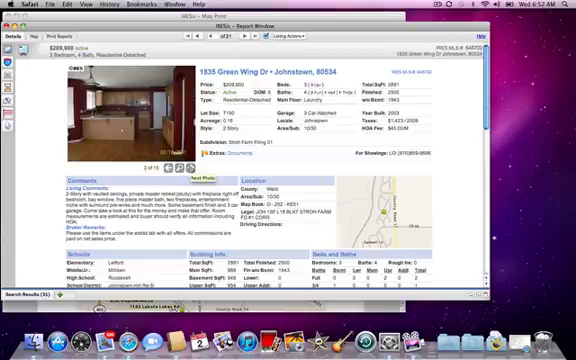
- Step through this listing's photos from the kitchen into the empty interior rooms
left_click(160, 176)
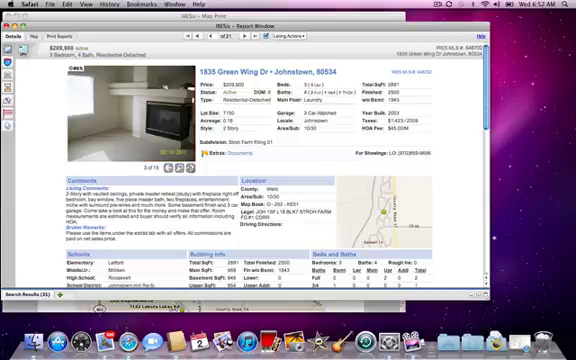
left_click(180, 162)
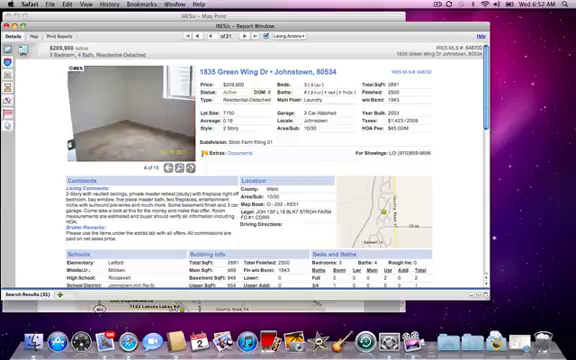
left_click(176, 158)
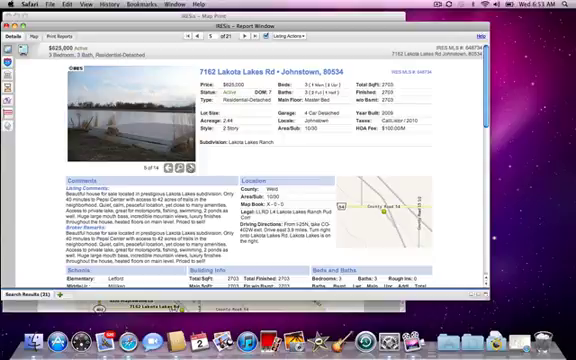
- Advance the lakeside listing's photos from the waterfront view to the dining room
left_click(176, 156)
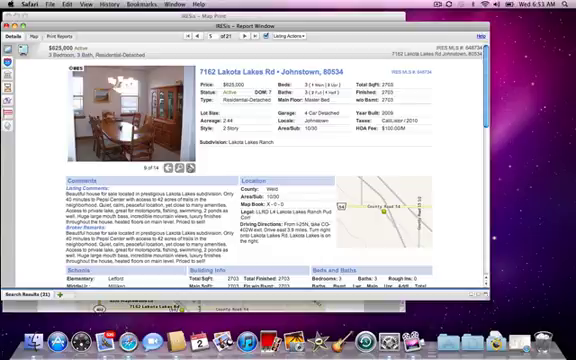
left_click(180, 166)
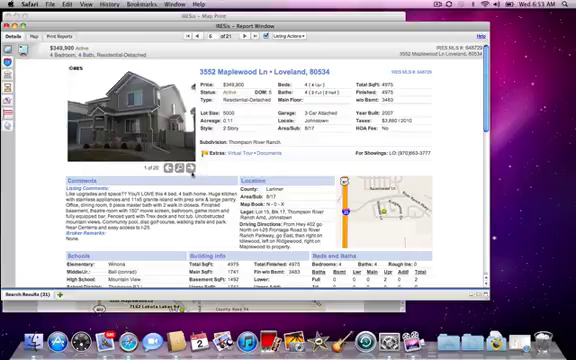
- Advance the two-story house's photos from the exterior to the interior office room
left_click(170, 160)
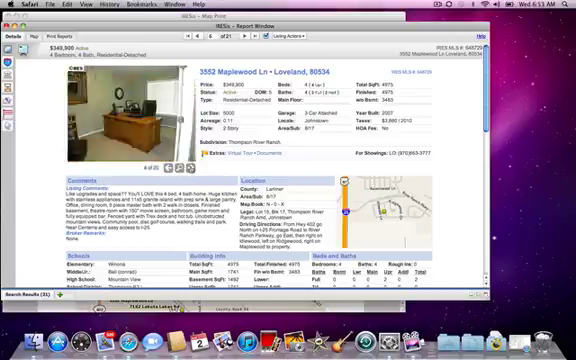
left_click(170, 156)
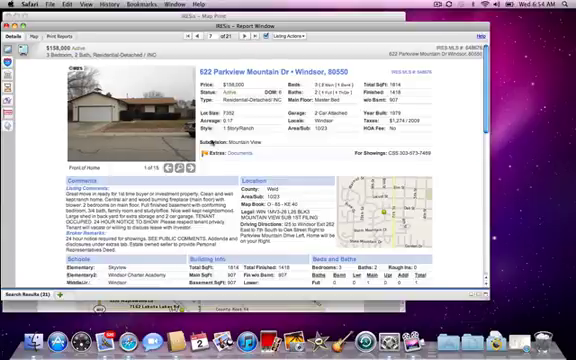
- View this home's photos up to the living room, then move on to the next Windsor listing
left_click(196, 168)
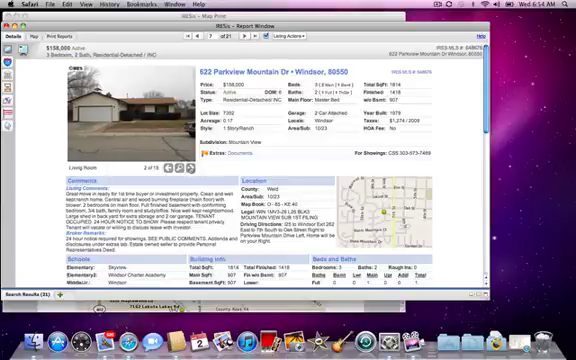
left_click(188, 160)
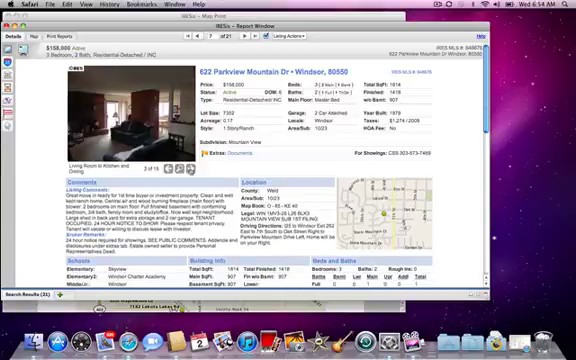
left_click(184, 160)
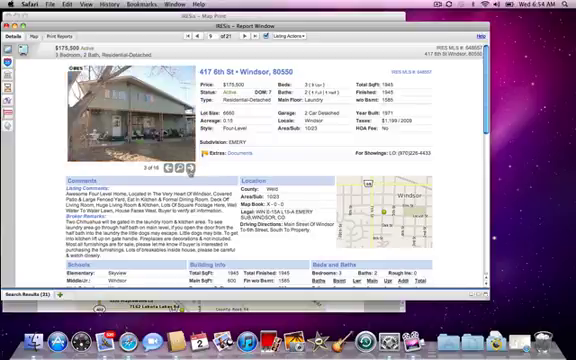
- Move to the next listing, view its kitchen photo, then advance to the following two-story house
left_click(184, 168)
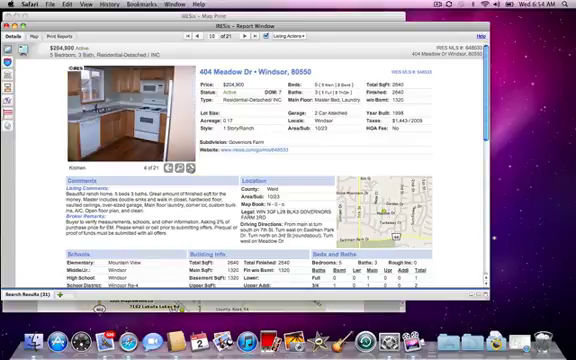
left_click(180, 158)
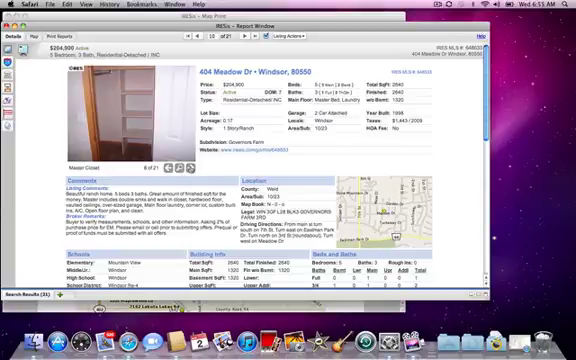
left_click(188, 176)
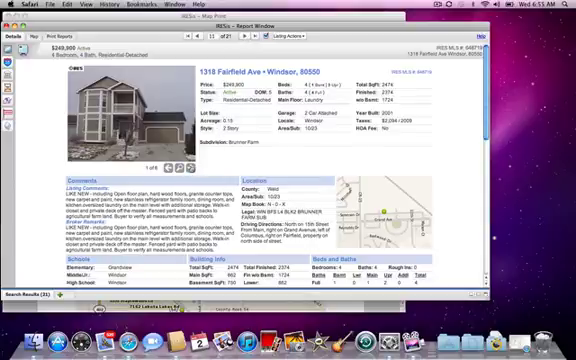
- Advance the detail view through three more listings, ending on the Windsor home with a front lawn
left_click(180, 156)
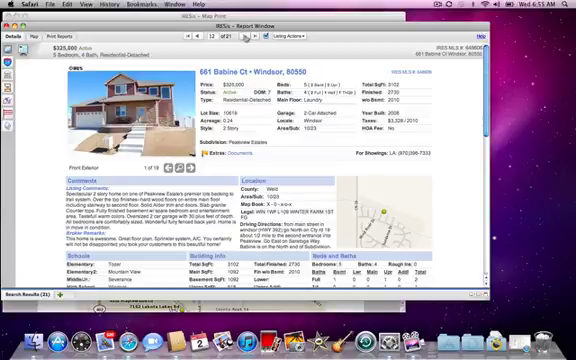
left_click(188, 160)
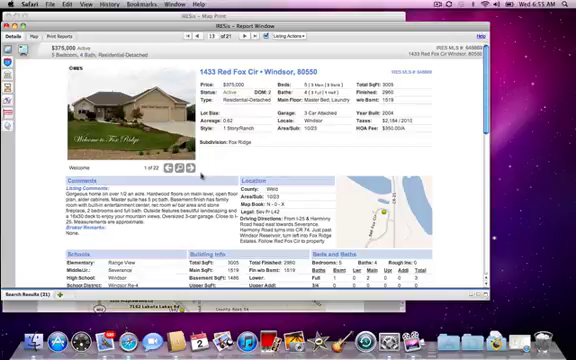
left_click(184, 162)
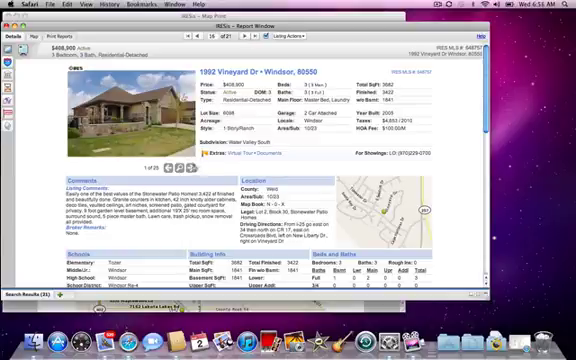
- View the lawn home's exterior photos, then advance two listings to one showing an interior room
left_click(176, 166)
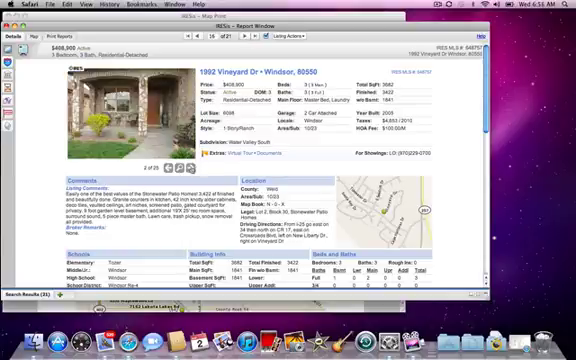
left_click(190, 164)
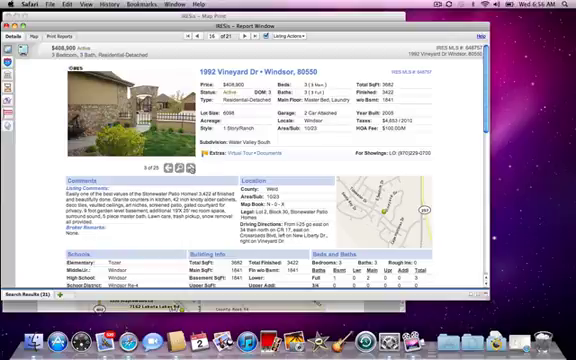
left_click(180, 158)
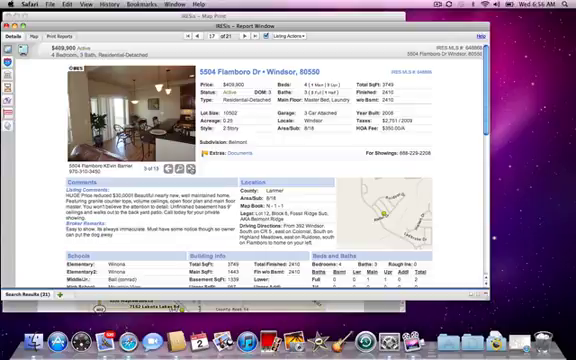
left_click(166, 172)
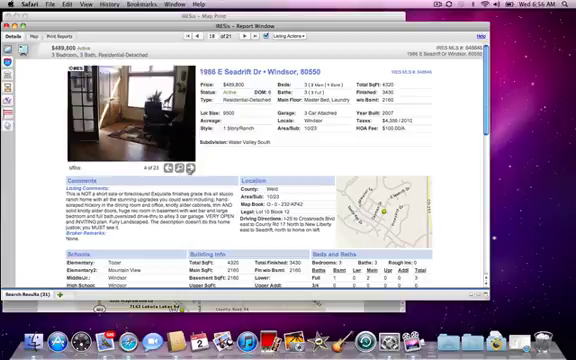
- Advance through a single-story house listing, viewing its second exterior photo, to a rural Windsor house
left_click(184, 160)
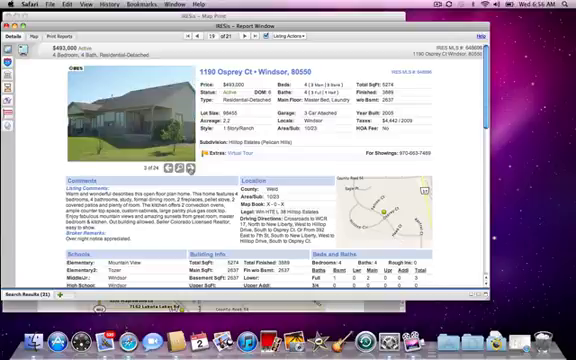
left_click(178, 160)
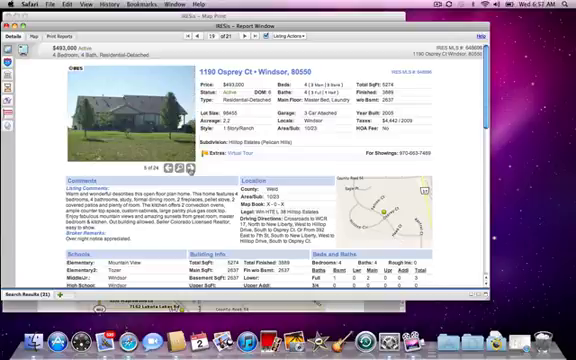
left_click(180, 164)
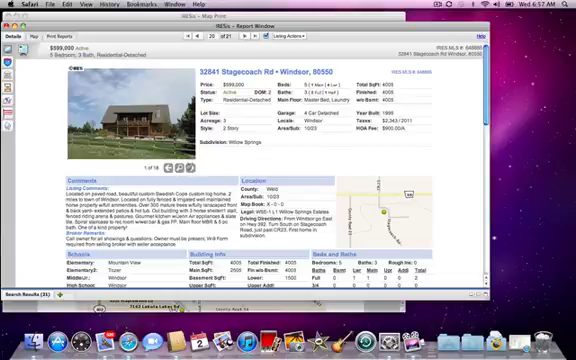
- View an interior photo of the rural house and advance to the stone house listing
left_click(176, 162)
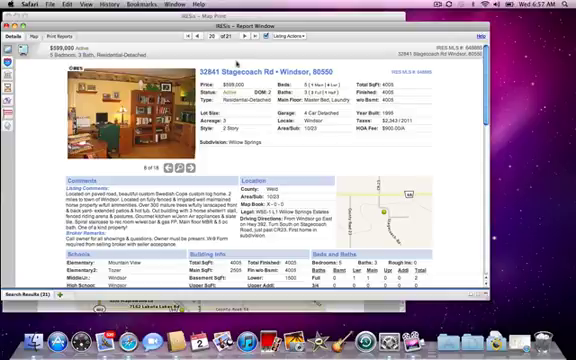
left_click(252, 38)
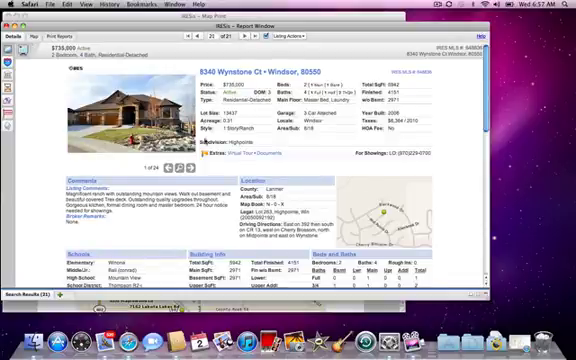
- Browse three more photos of the stone house, reaching its interior shots
left_click(176, 158)
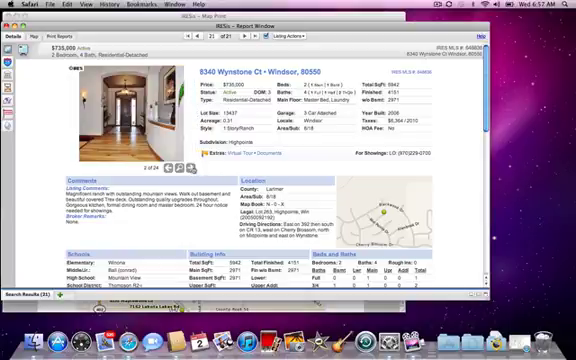
left_click(178, 164)
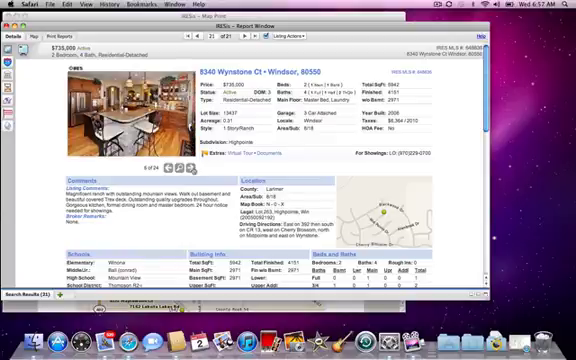
left_click(180, 162)
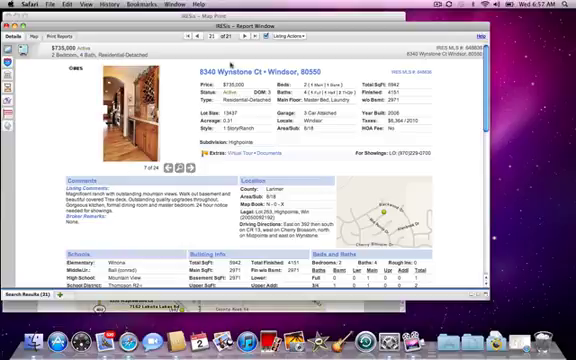